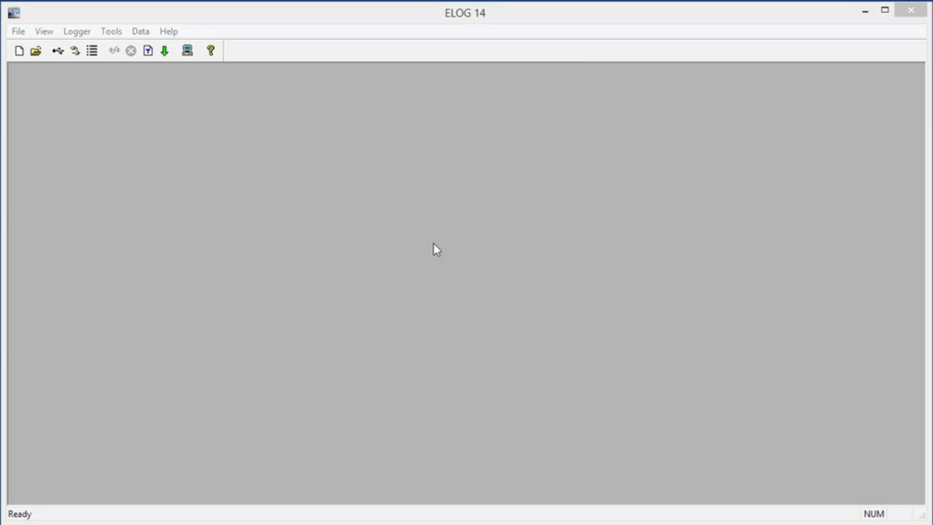
mouse_move(82, 81)
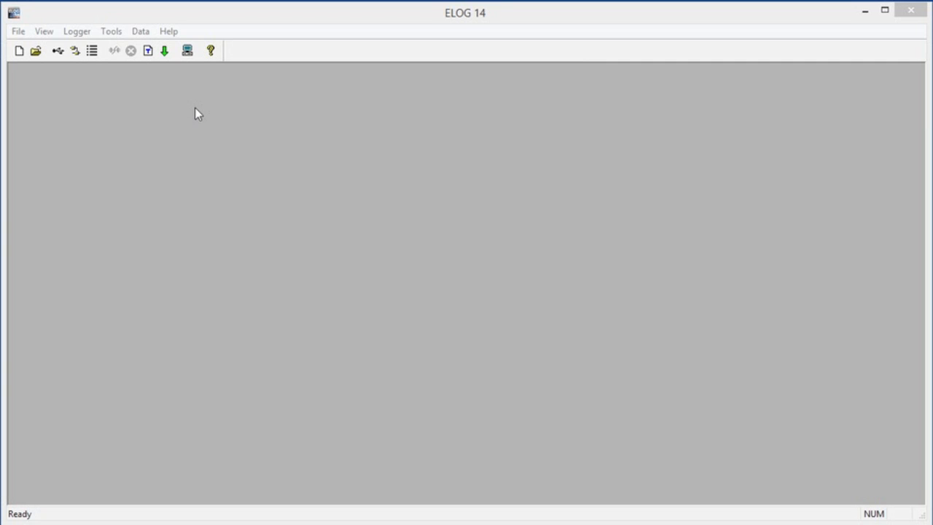
mouse_move(194, 114)
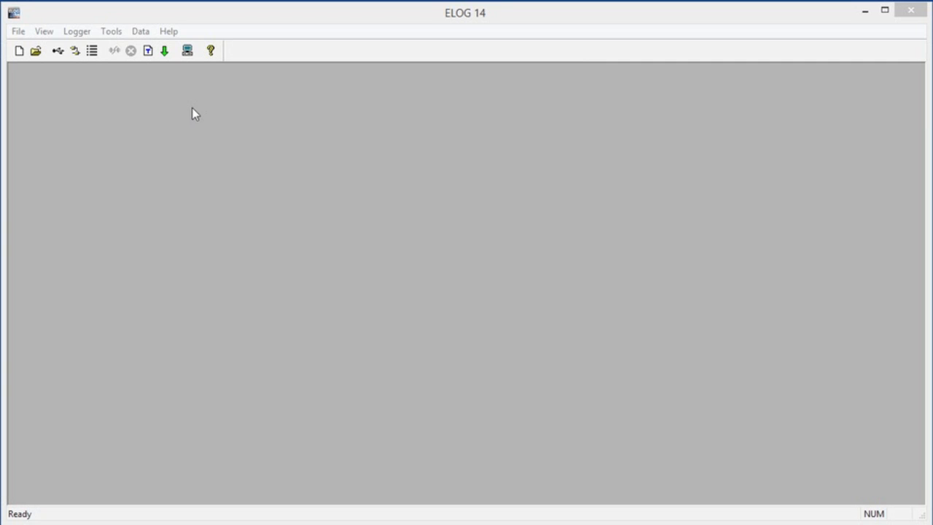
Step: Set the direct-connect port to COM3 AT91 USB to Serial Converter and save the PC setup
click(111, 31)
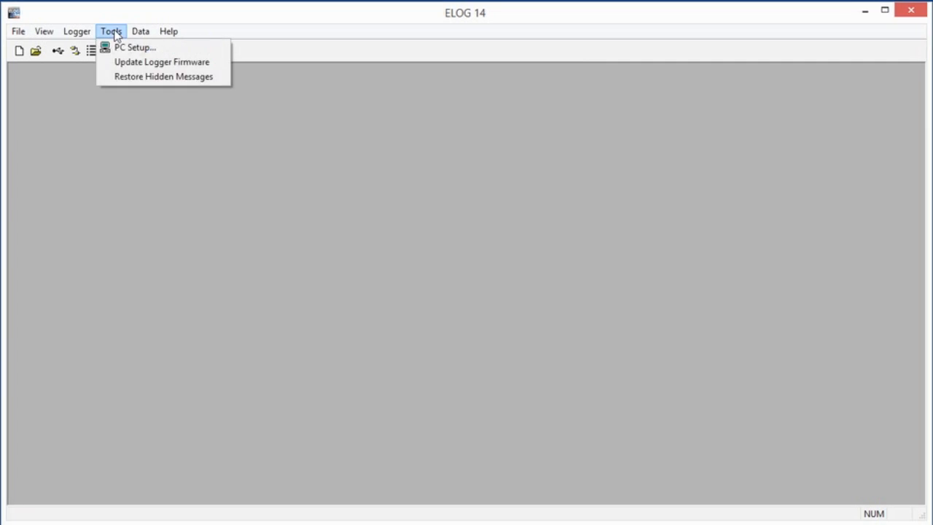
mouse_move(134, 48)
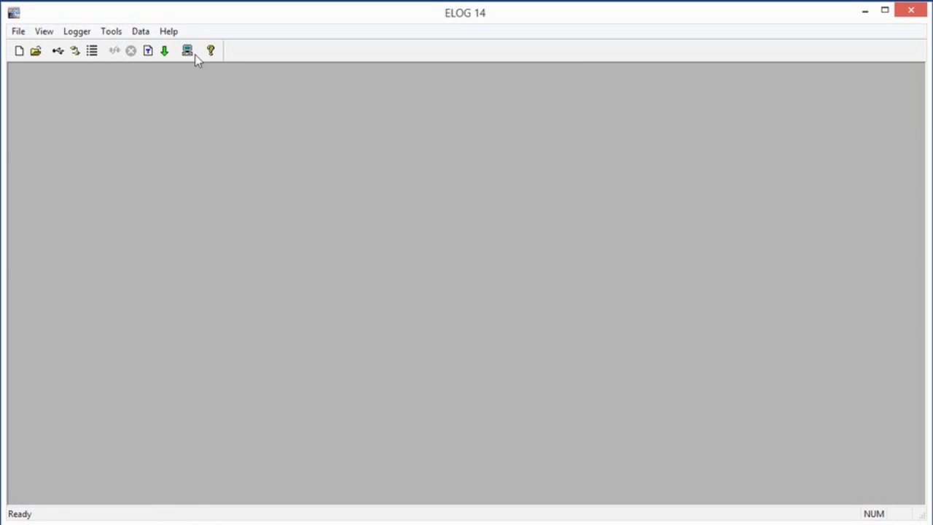
mouse_move(187, 51)
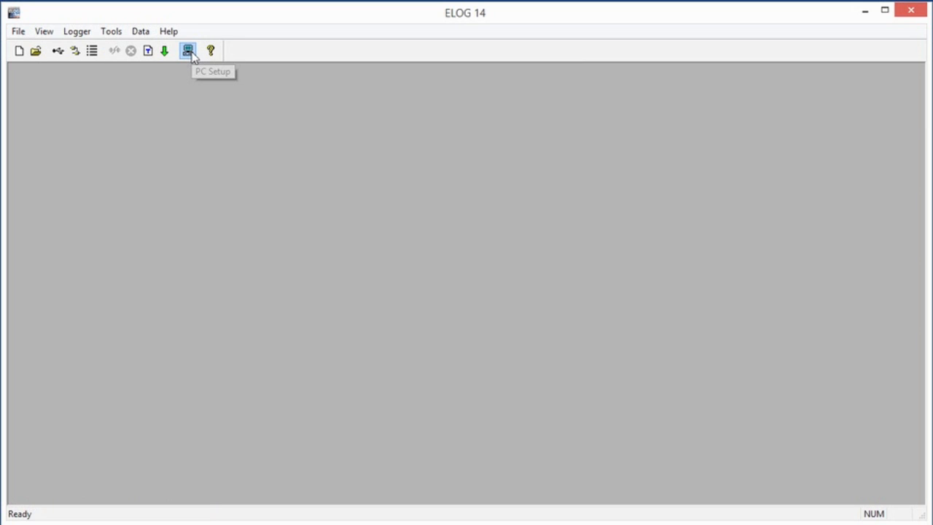
click(187, 50)
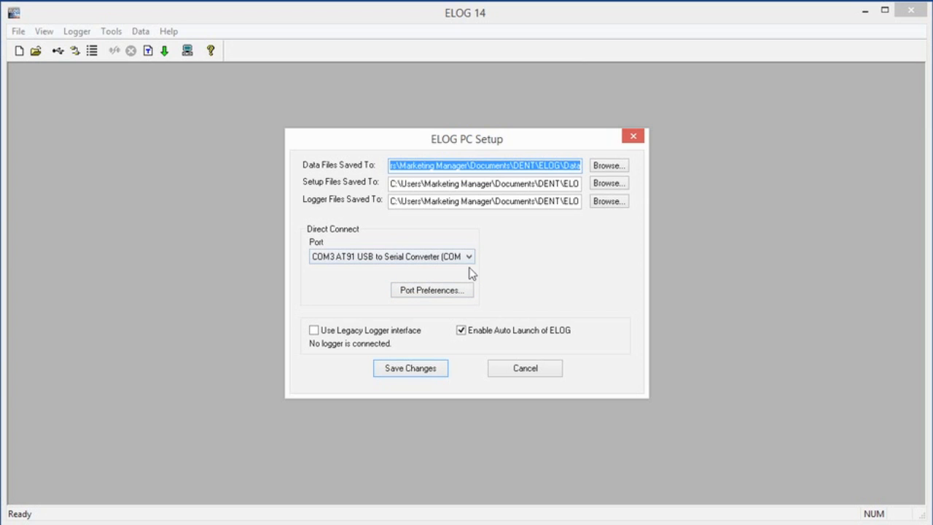
mouse_move(478, 276)
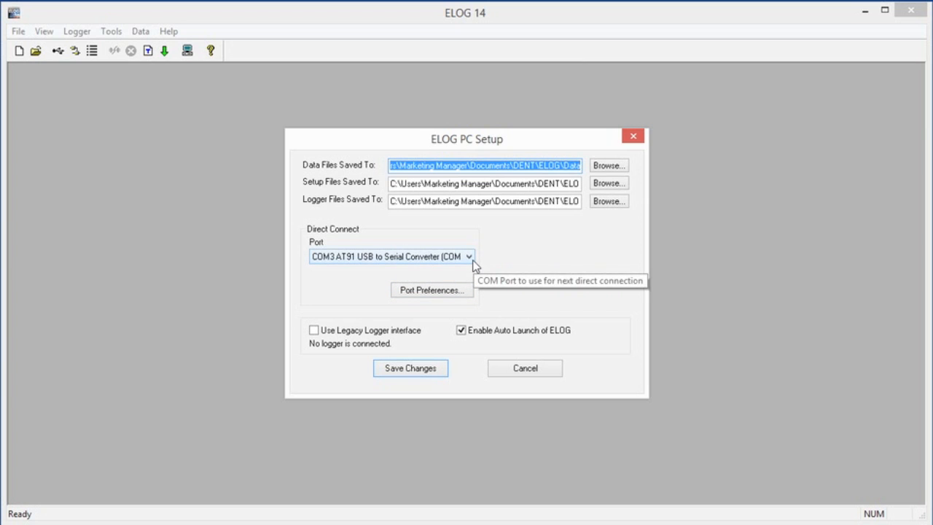
click(469, 256)
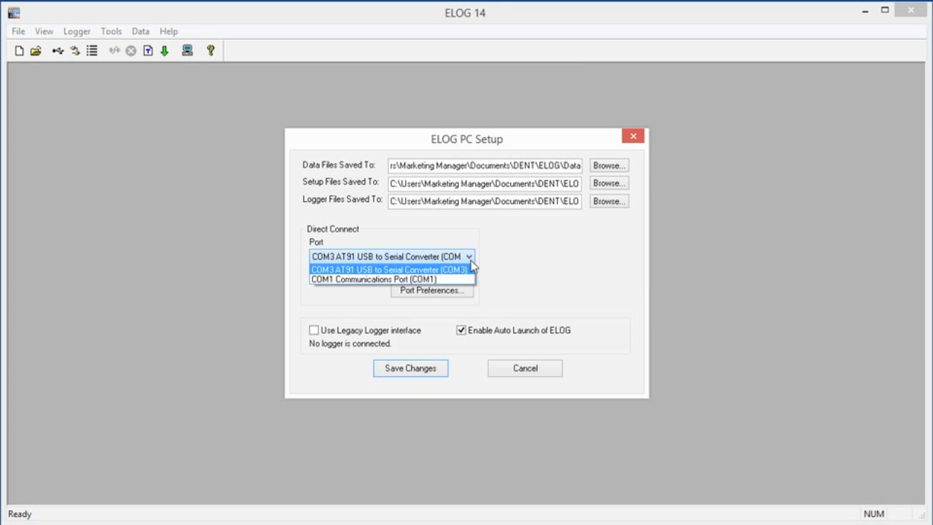
mouse_move(456, 276)
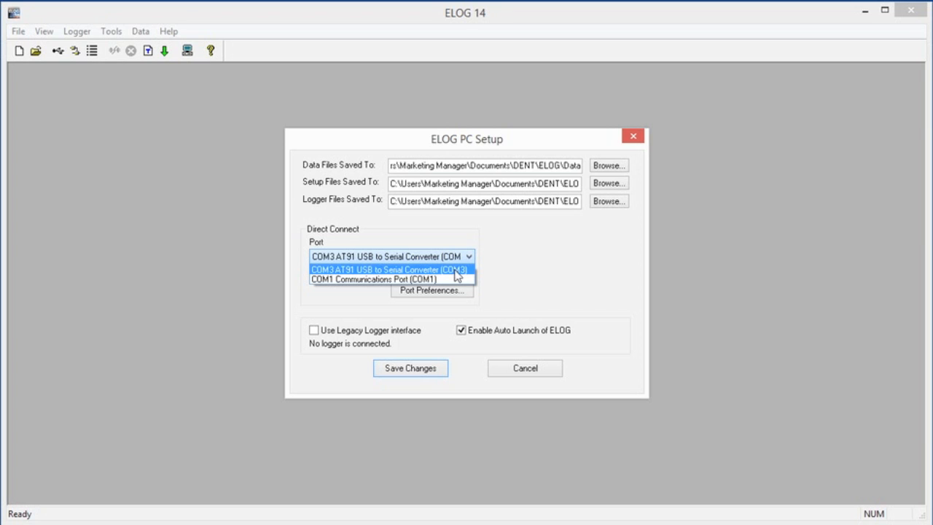
click(391, 269)
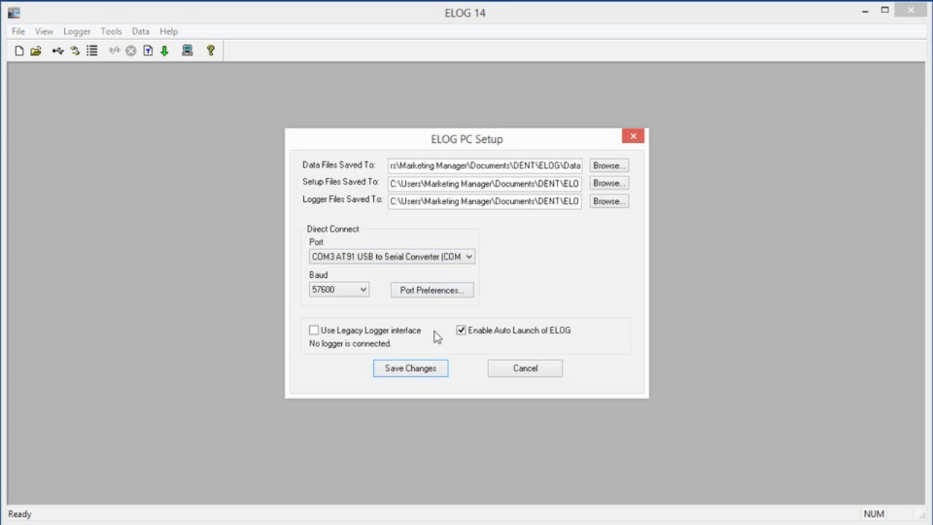
mouse_move(409, 371)
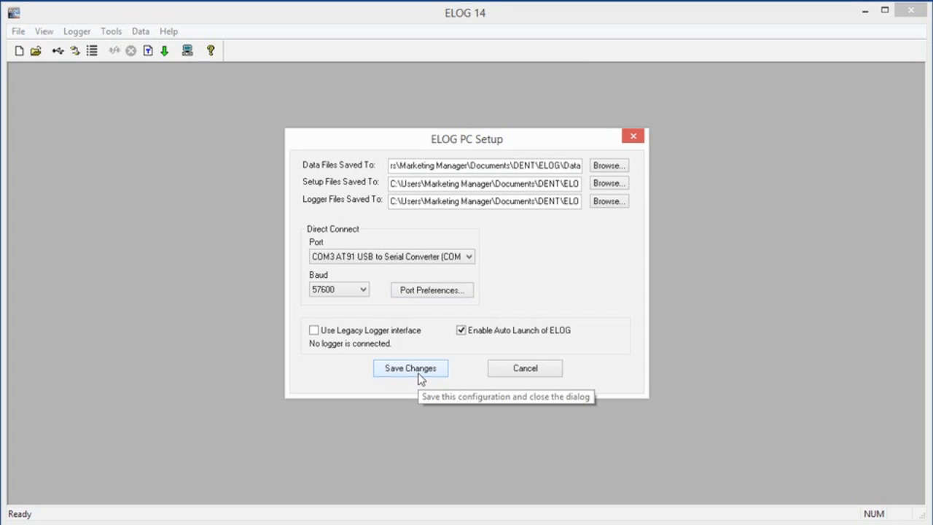
click(409, 367)
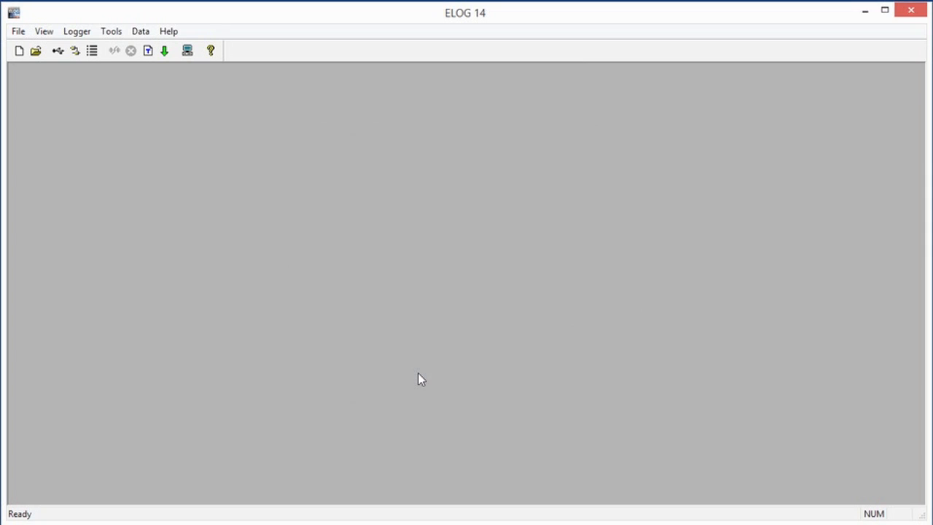
mouse_move(264, 238)
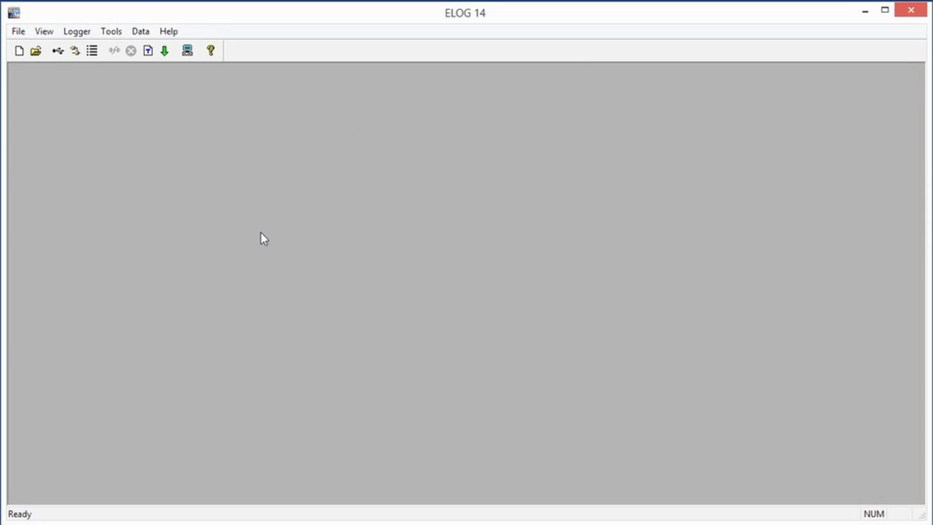
mouse_move(153, 201)
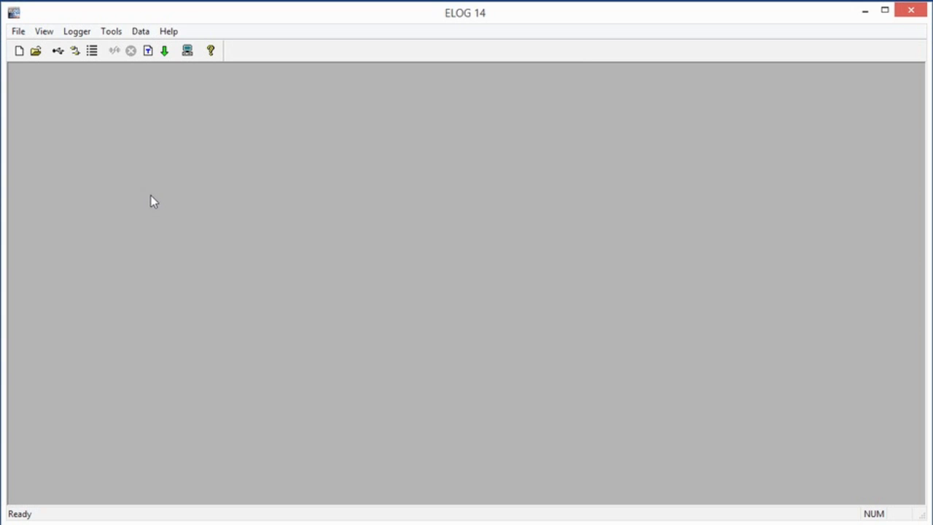
mouse_move(83, 79)
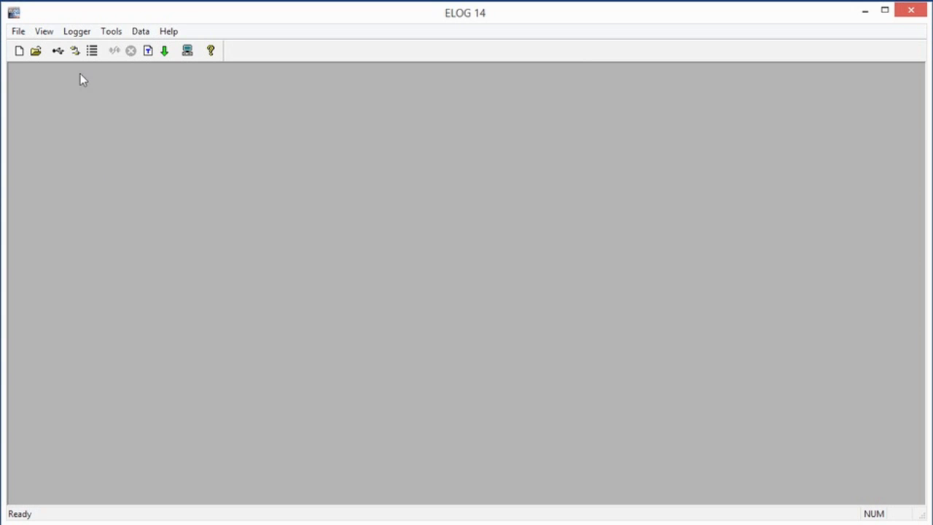
click(77, 30)
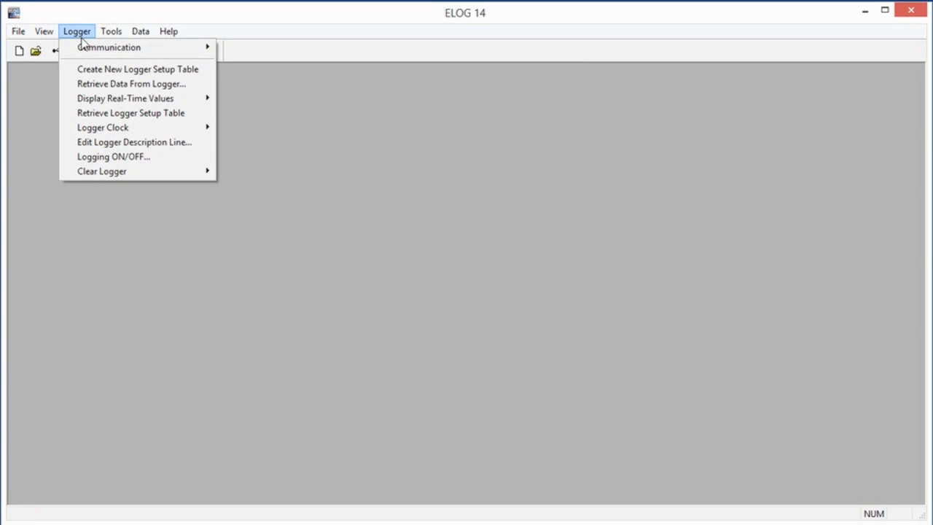
mouse_move(109, 46)
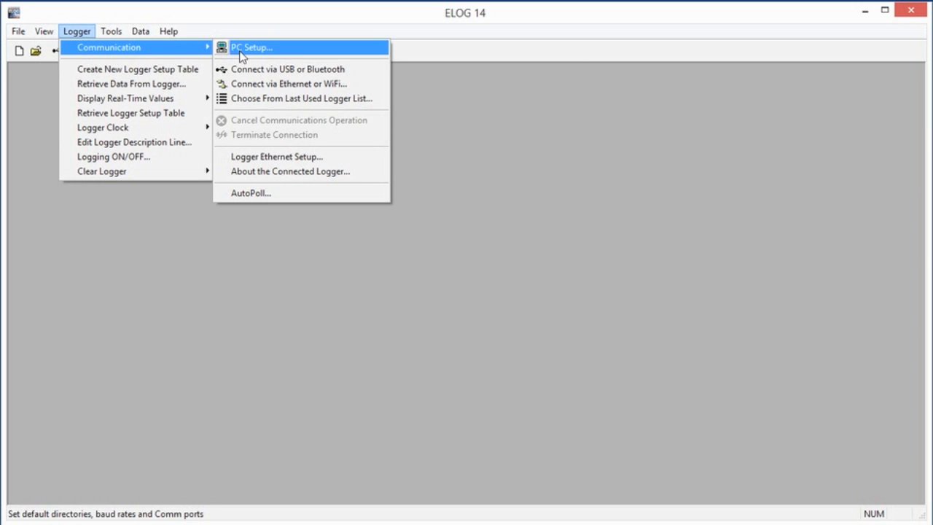
mouse_move(288, 69)
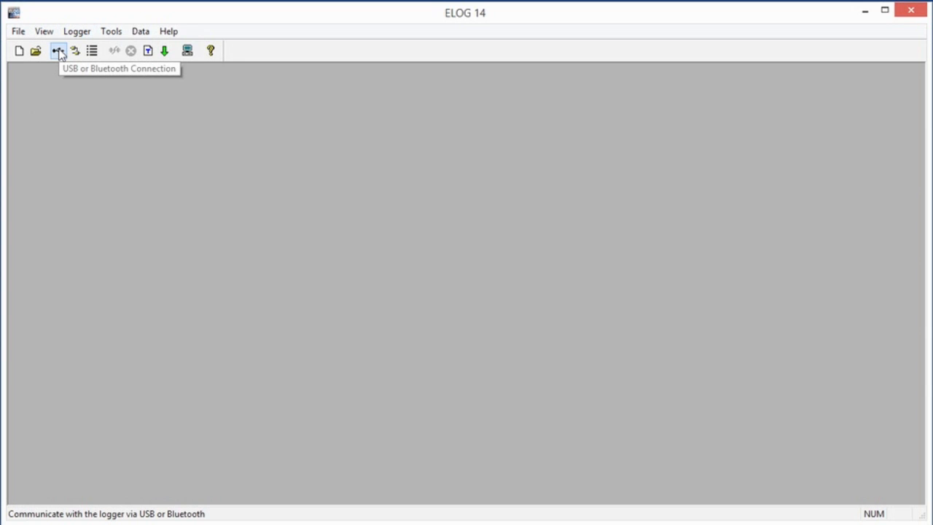
Step: Connect to the ELITEpro XC logger on COM3 via the USB Connection button
click(57, 50)
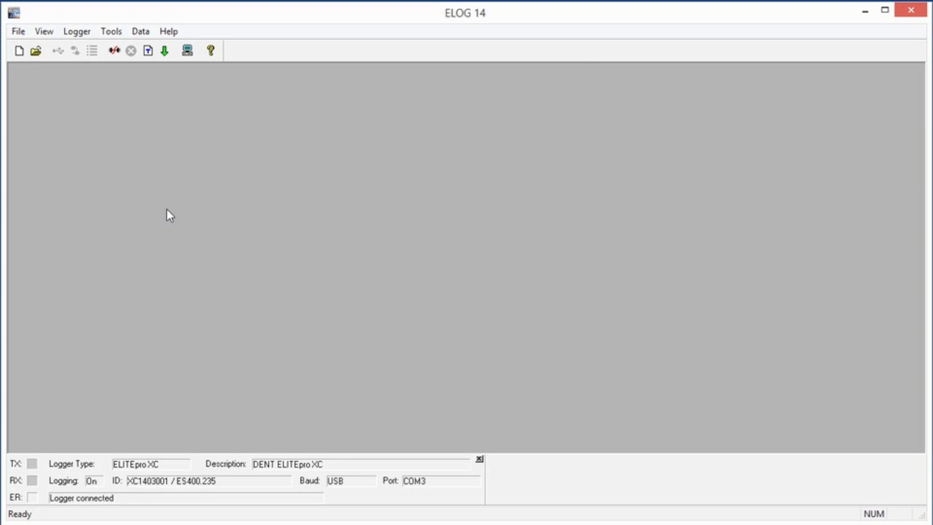
mouse_move(140, 492)
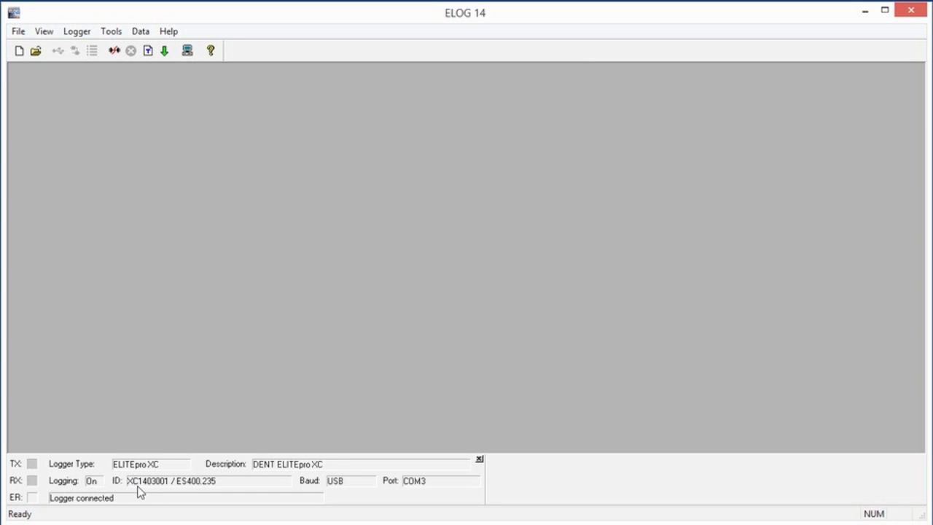
mouse_move(188, 495)
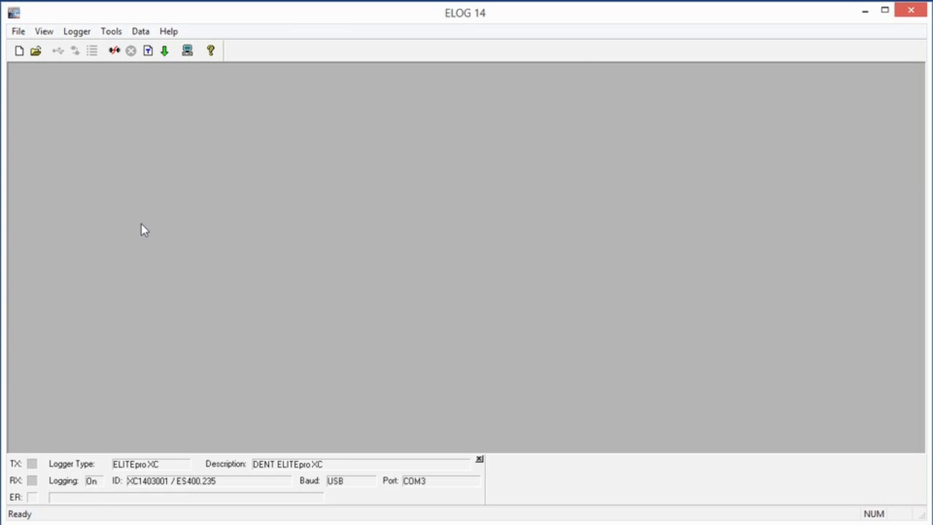
mouse_move(165, 50)
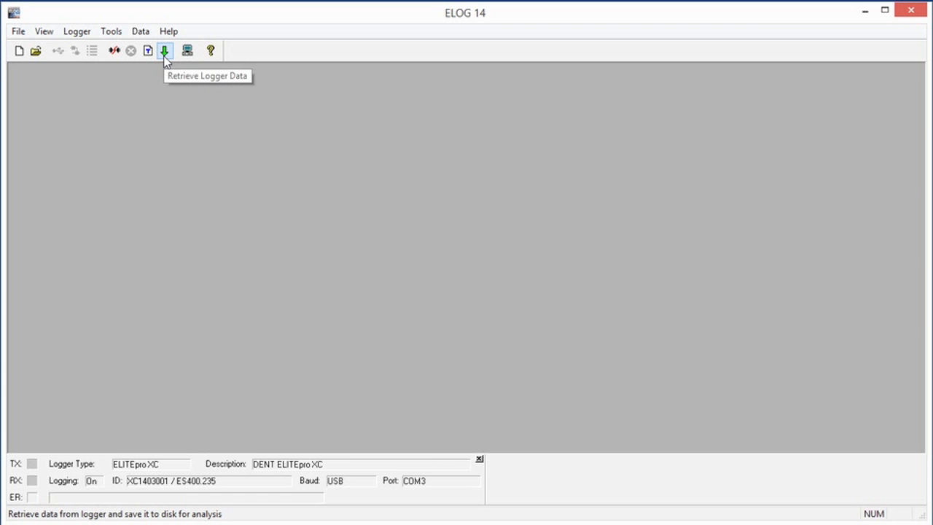
Step: Check Logger > Communication, then terminate the ELITEpro XC connection with Disconnect
click(76, 30)
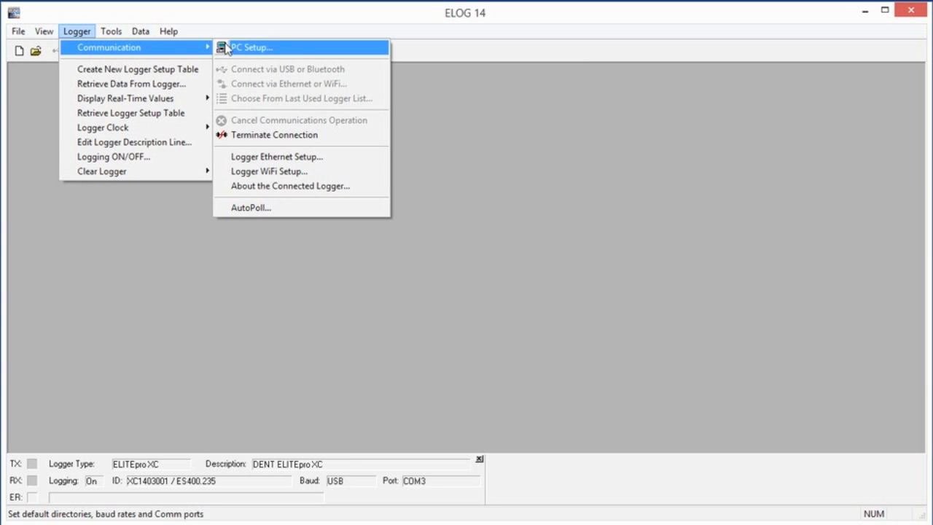
mouse_move(274, 135)
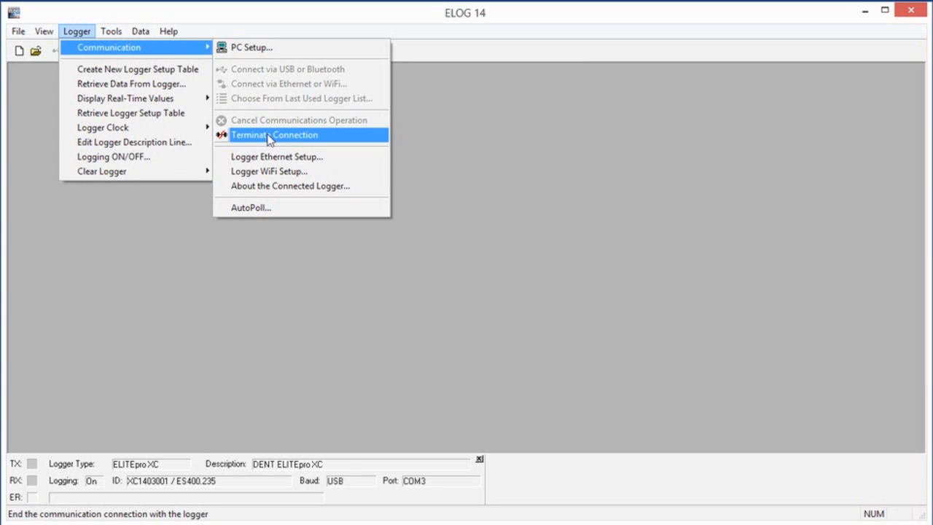
click(273, 135)
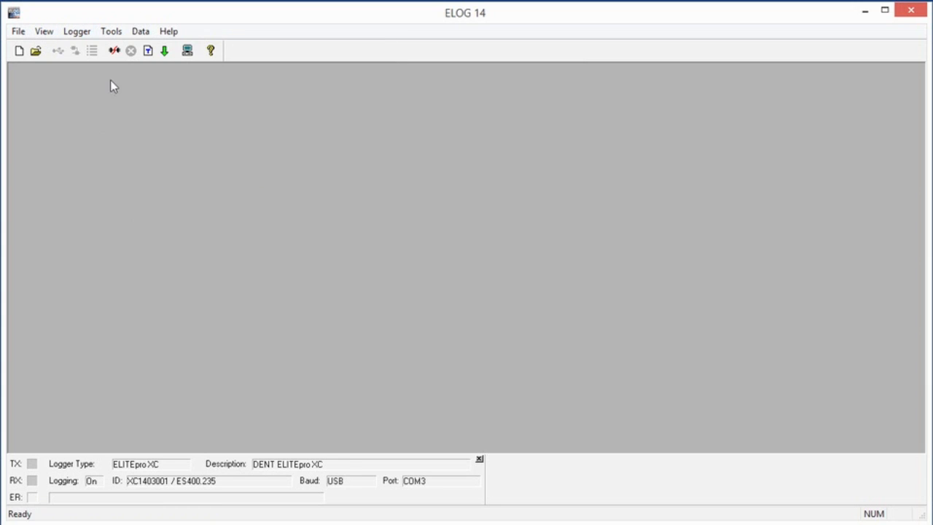
mouse_move(114, 50)
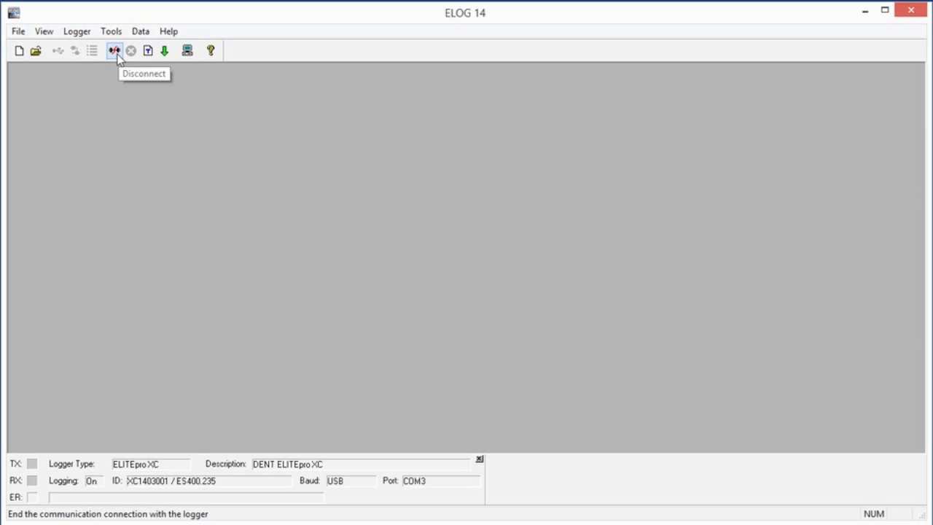
click(114, 50)
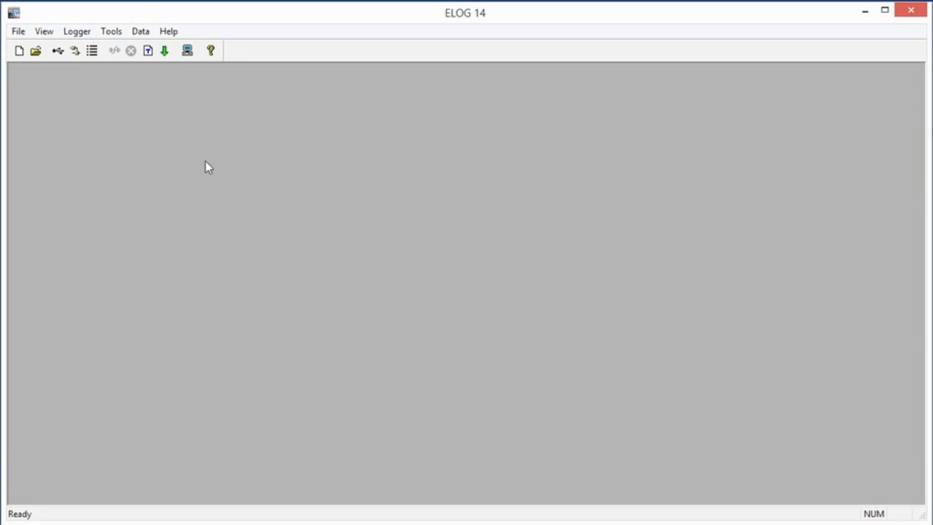